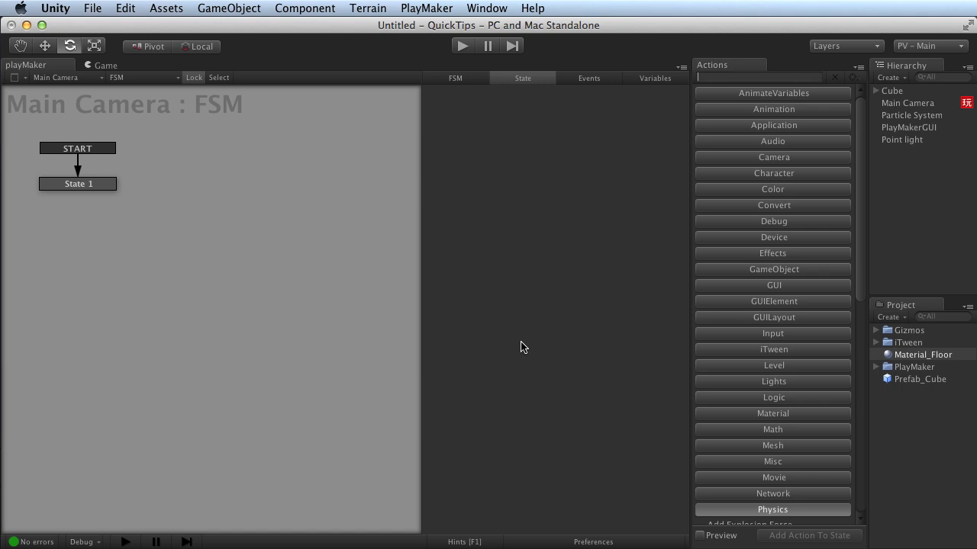
{"action": "mouse_move", "coordinate": [225, 208]}
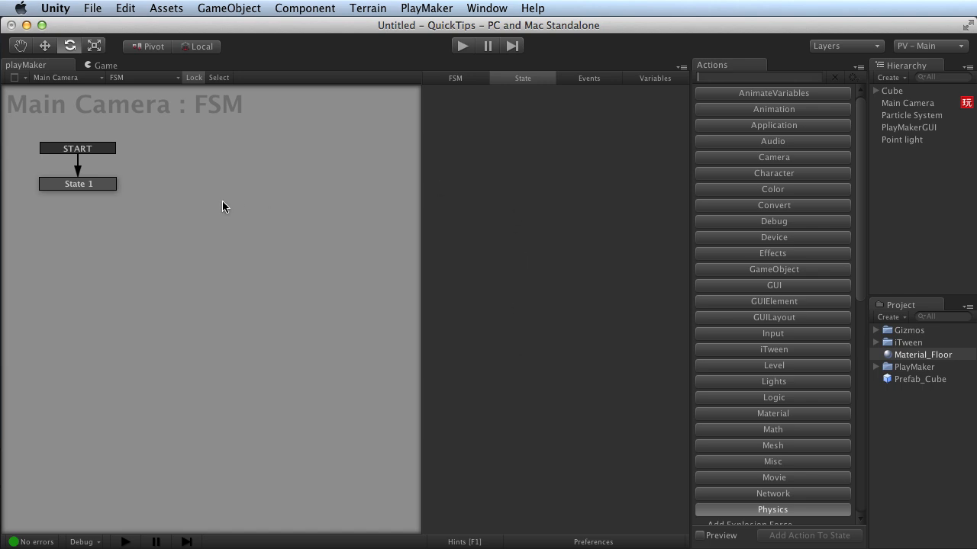
{"action": "mouse_move", "coordinate": [554, 213]}
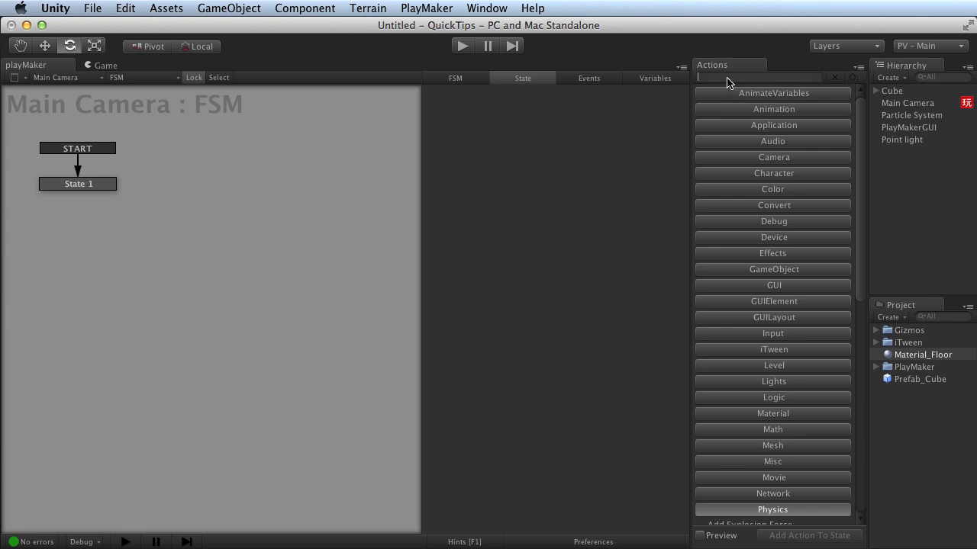
Filter the Action Browser for 'camera' and drag Camera Fade In onto the graph as a new state.
{"action": "type", "text": "camera"}
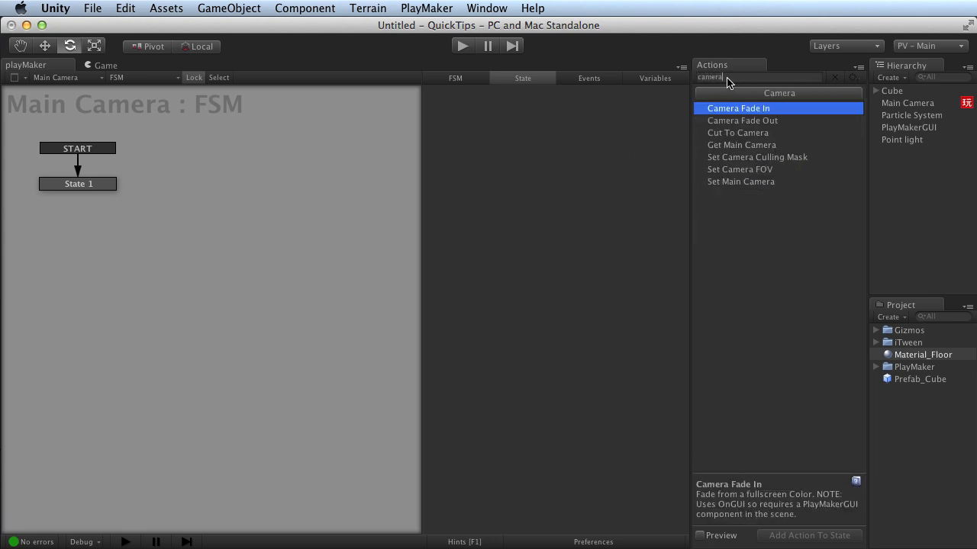
{"action": "mouse_move", "coordinate": [757, 220]}
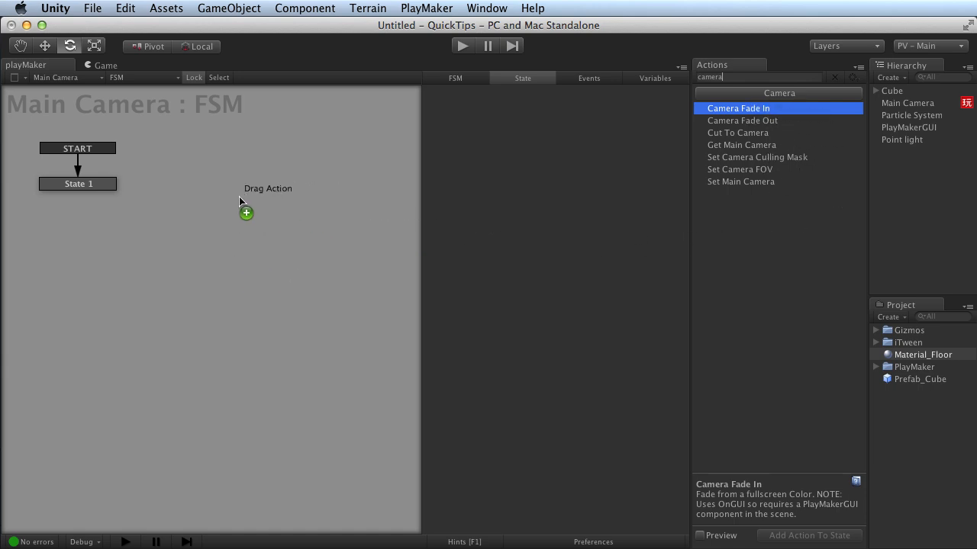
{"action": "left_click_drag", "start_coordinate": [248, 214], "coordinate": [326, 207]}
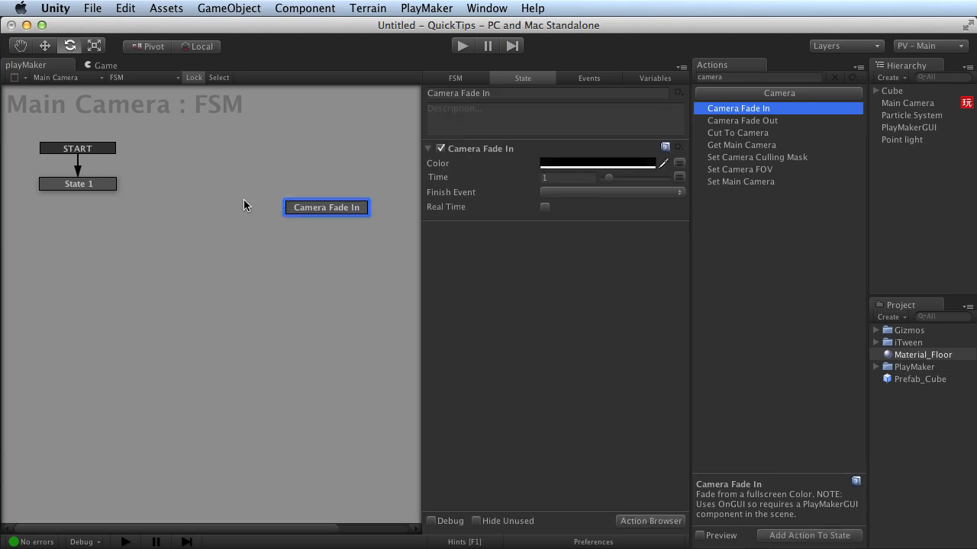
Reposition the new Camera Fade In state on the FSM graph.
{"action": "left_click_drag", "start_coordinate": [327, 207], "coordinate": [287, 186]}
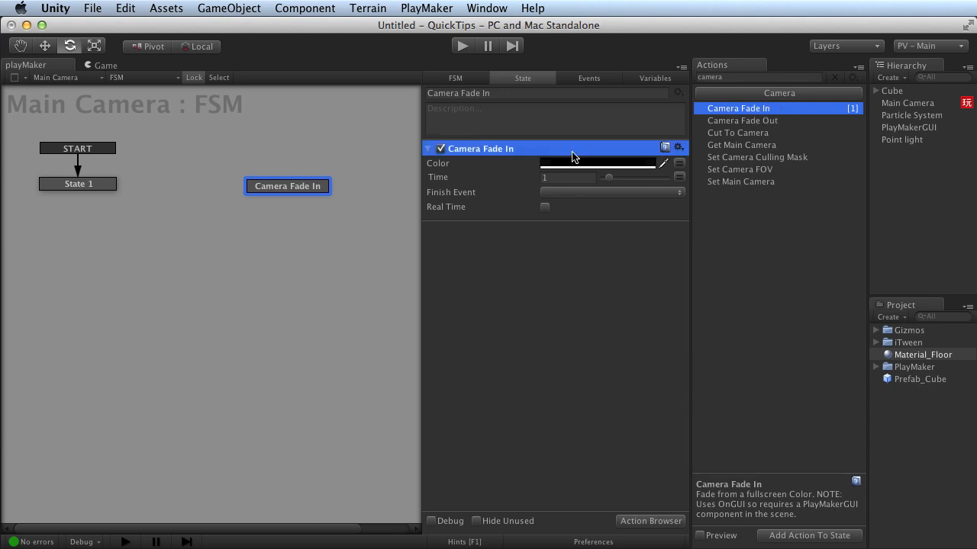
{"action": "mouse_move", "coordinate": [671, 258]}
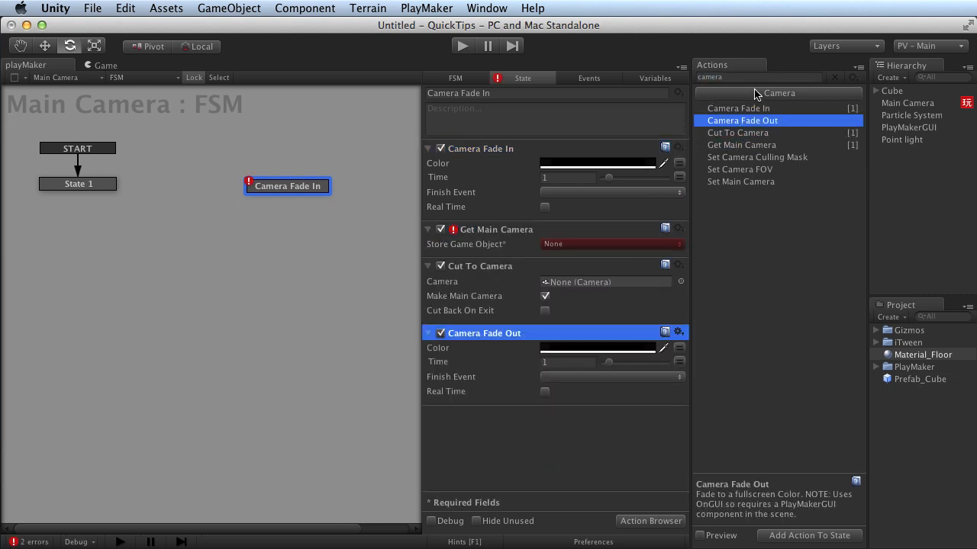
Filter the Action Browser for 'wait' to add the Wait action to the state.
{"action": "type", "text": "w"}
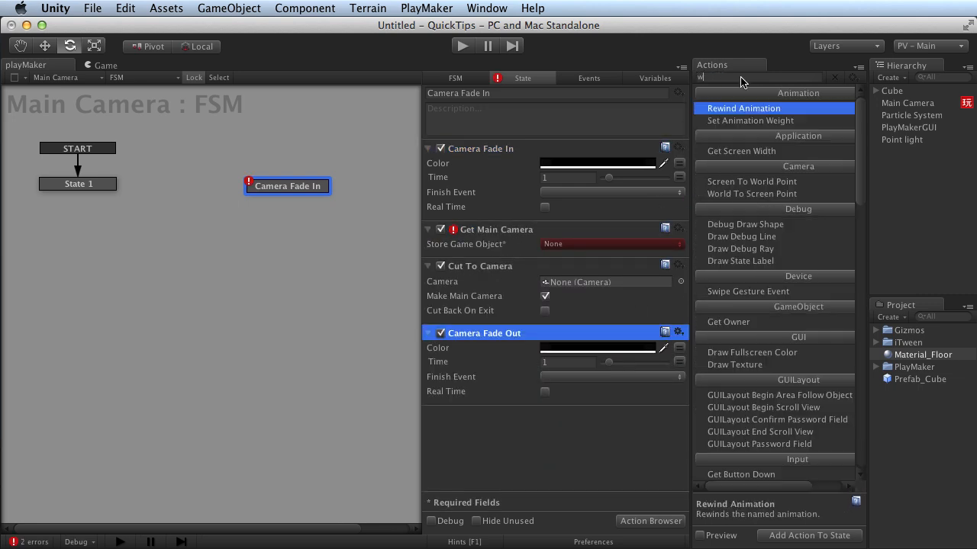
{"action": "type", "text": "ait"}
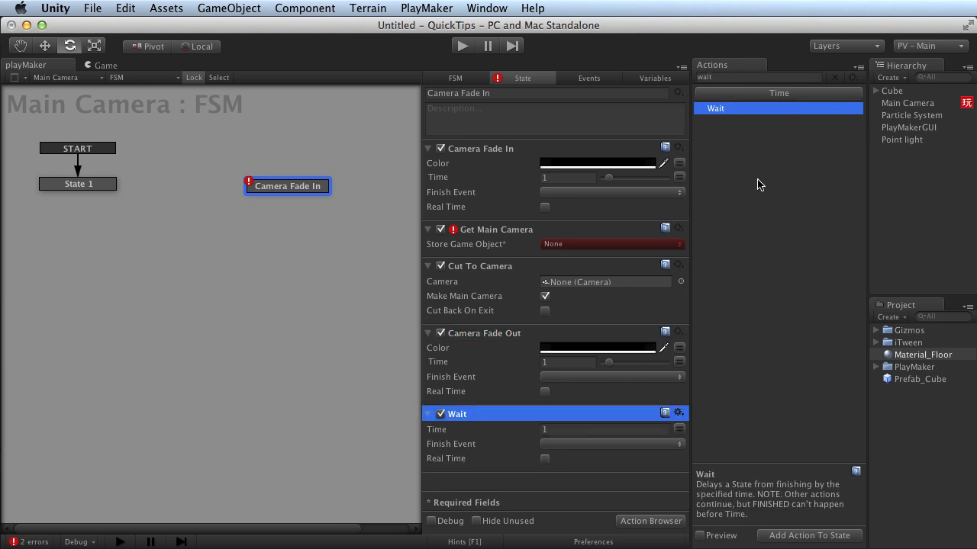
{"action": "mouse_move", "coordinate": [538, 210]}
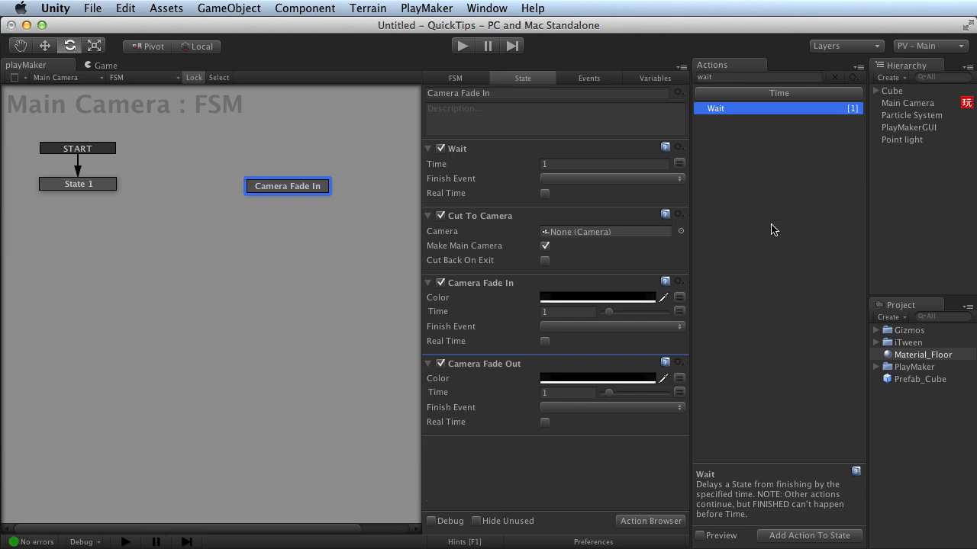
{"action": "mouse_move", "coordinate": [489, 366]}
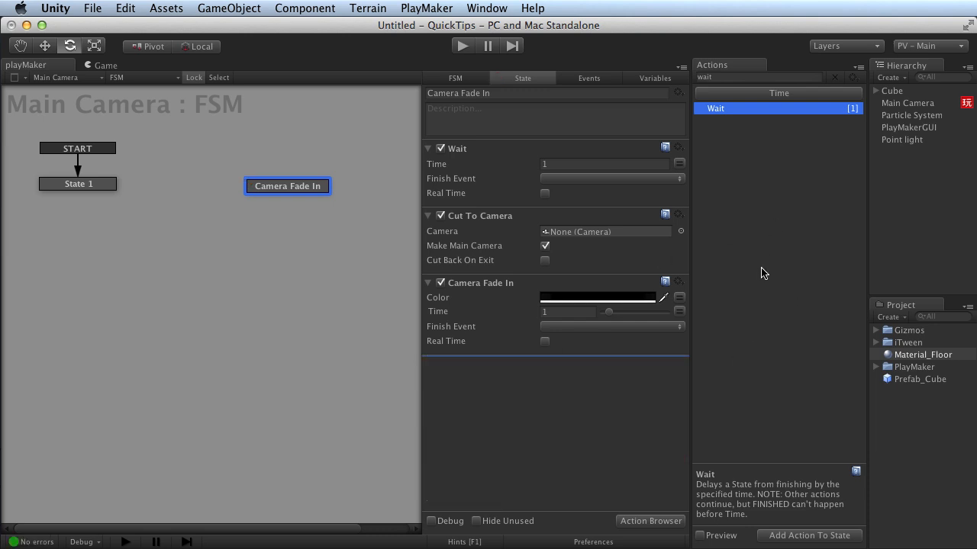
Switch the Main Camera FSM editor to its Variables list.
{"action": "left_click", "coordinate": [653, 78]}
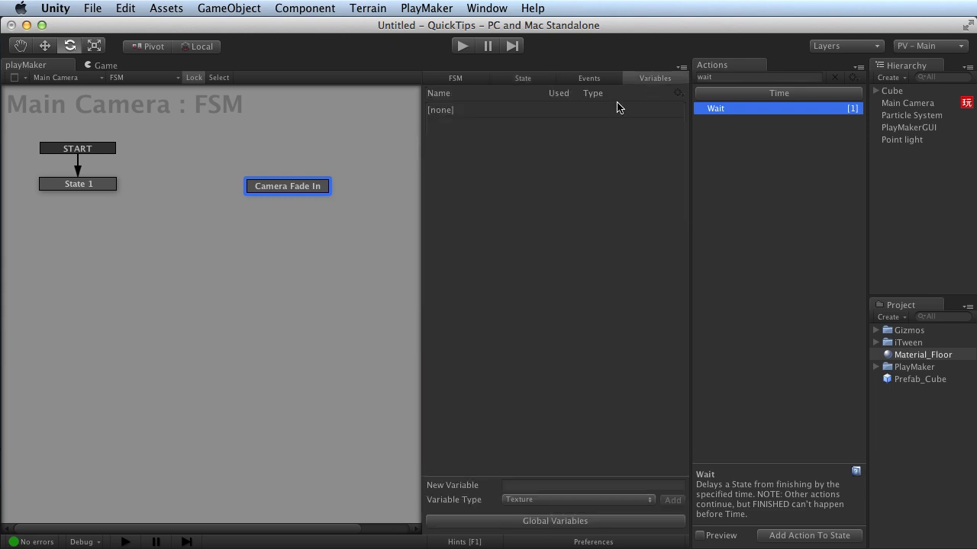
{"action": "mouse_move", "coordinate": [531, 168]}
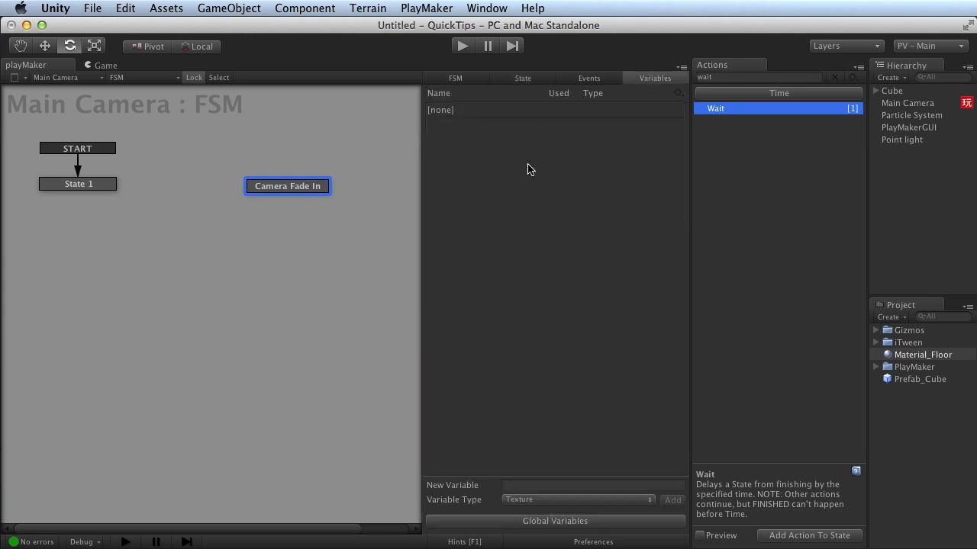
{"action": "mouse_move", "coordinate": [921, 354]}
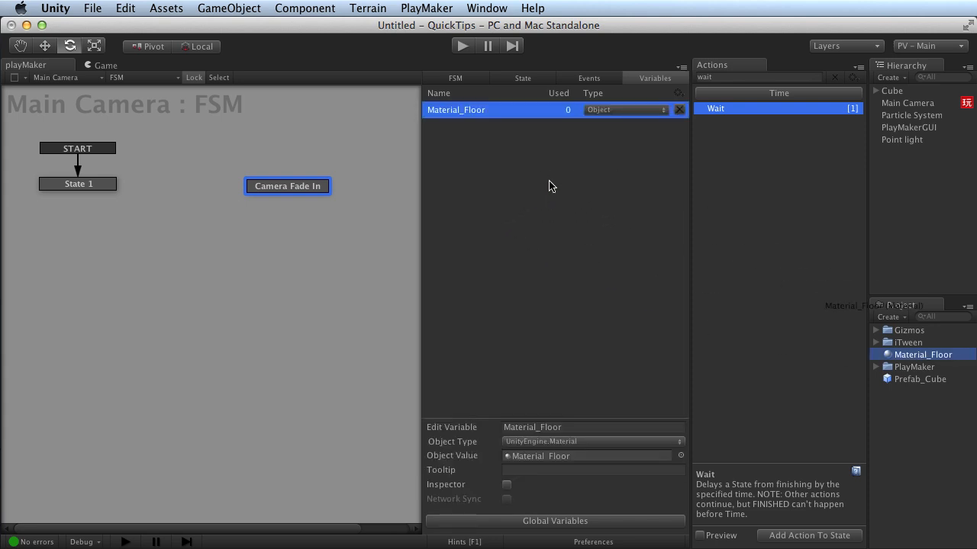
{"action": "mouse_move", "coordinate": [517, 113]}
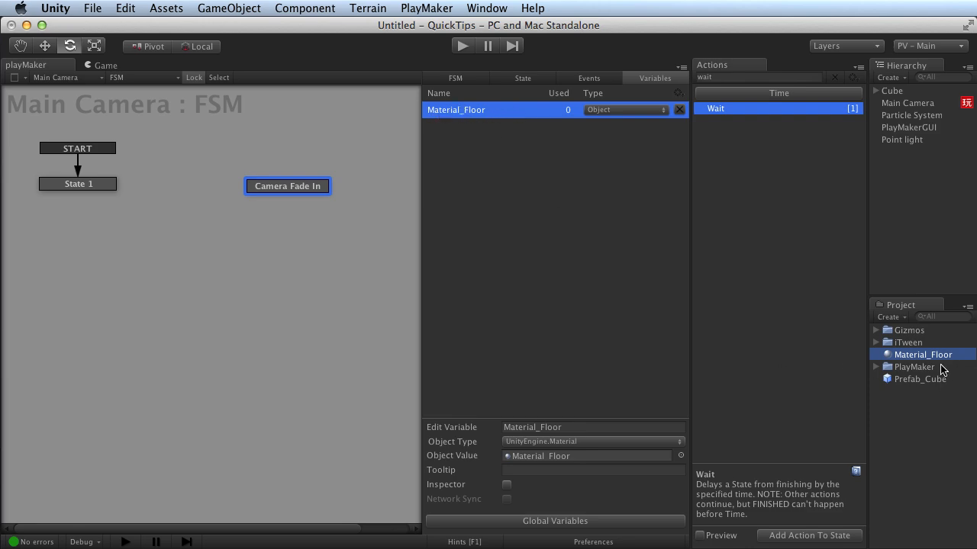
{"action": "mouse_move", "coordinate": [595, 201]}
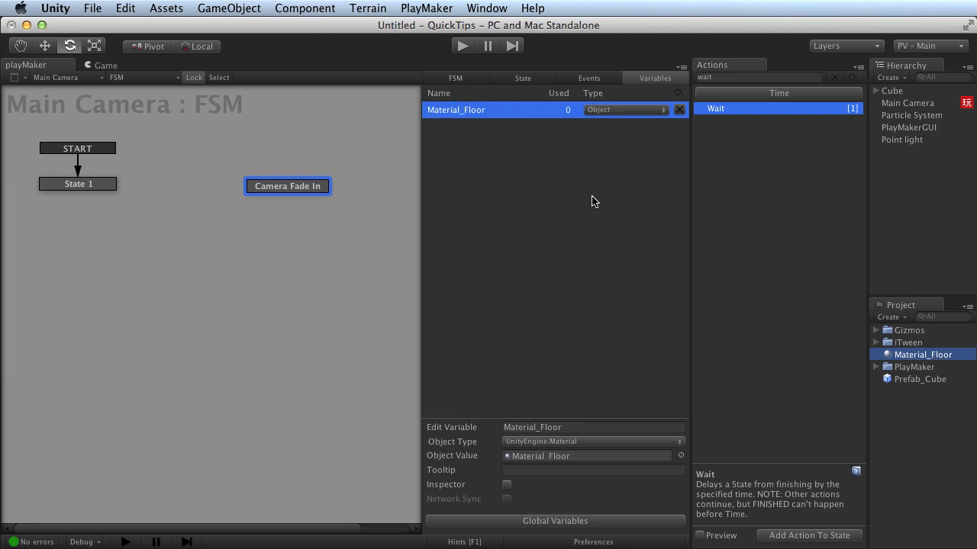